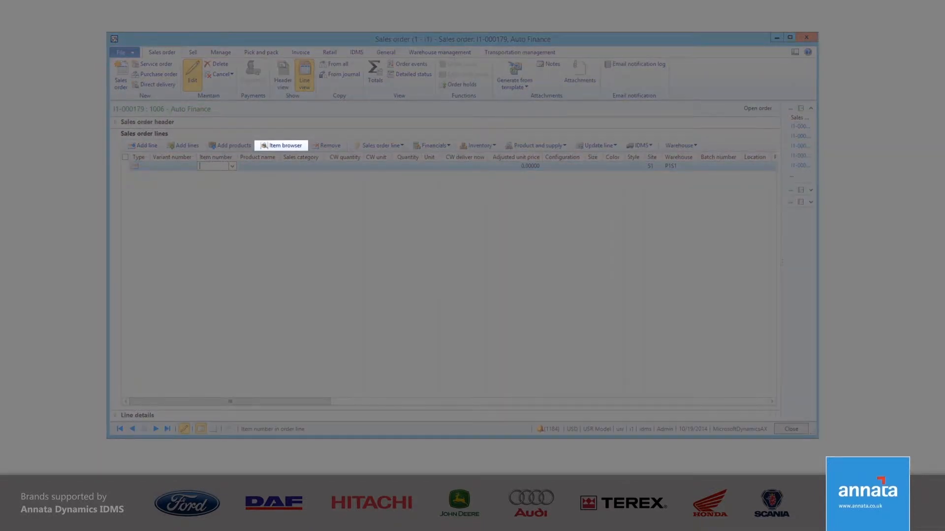
- Bring up the Item browser listing P1S1 parts for sales order I1-000179
left_click(282, 145)
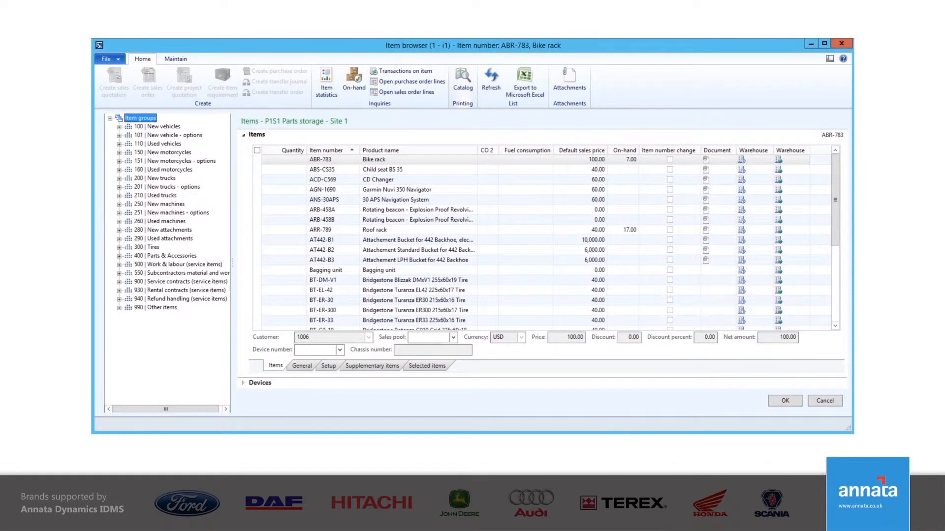
- Filter the item groups to 100 New vehicles > MB > CLS Mercedes CLS Class
left_click(184, 204)
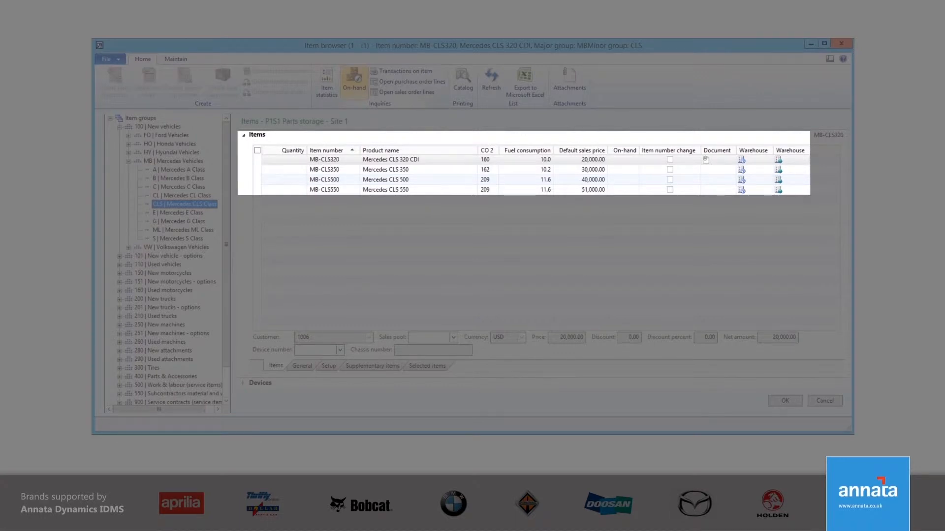
- Add MB-CLS350 with device I1-100143 to the order line at 30,000.00
left_click(386, 169)
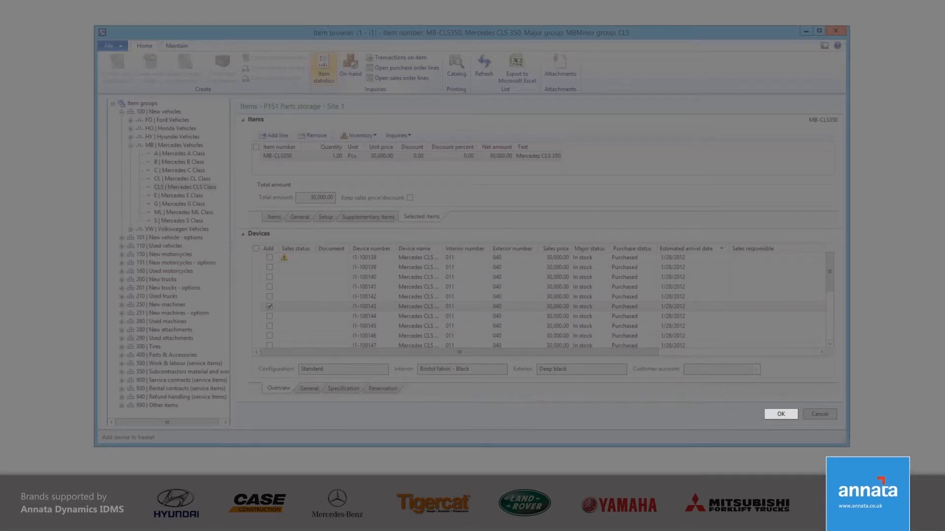
left_click(779, 414)
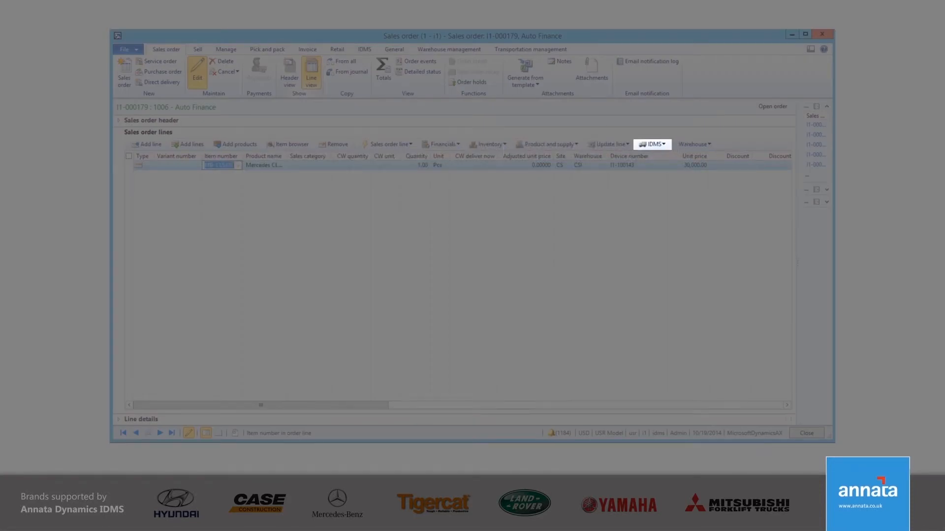
- Create a contract from the order line via IDMS, giving a 24-month service line at 1,250.00
left_click(651, 143)
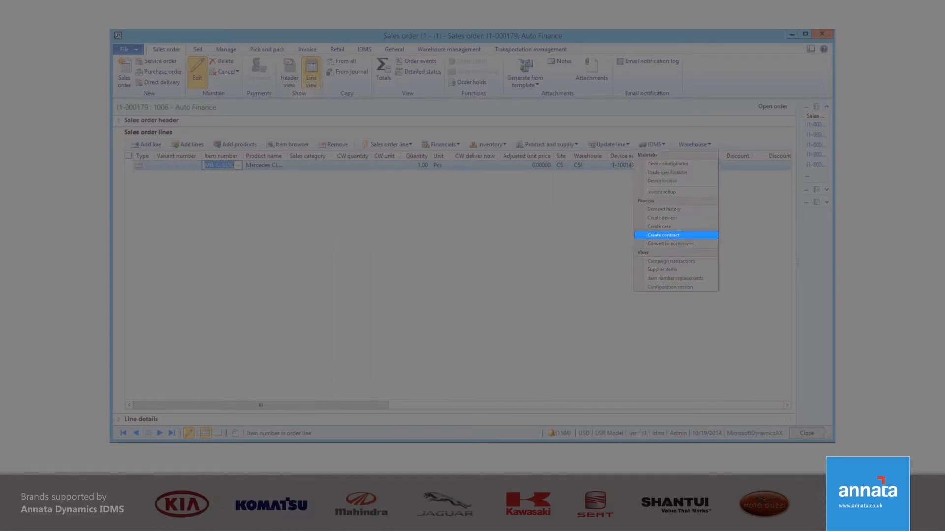
left_click(663, 235)
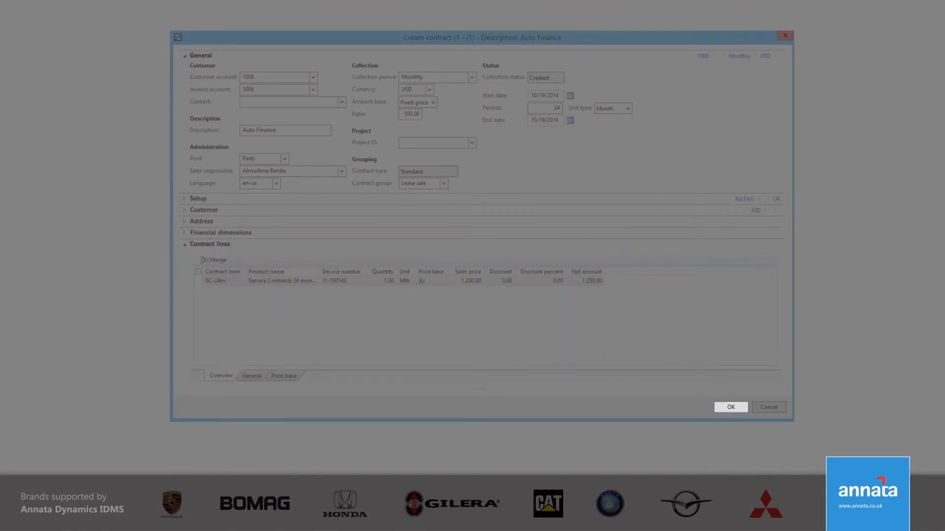
- Confirm contract I1-10016 for Auto Finance and select its Service Contracts 24 months line
left_click(730, 406)
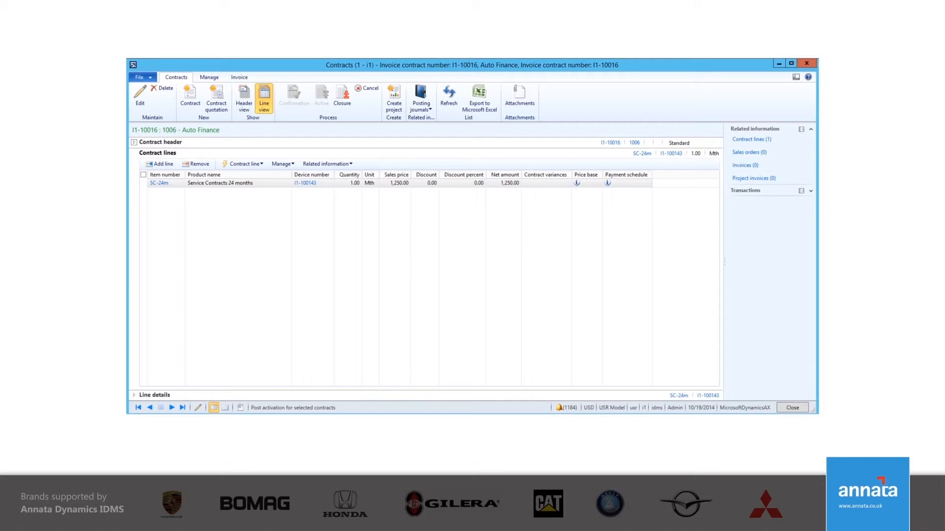
left_click(280, 163)
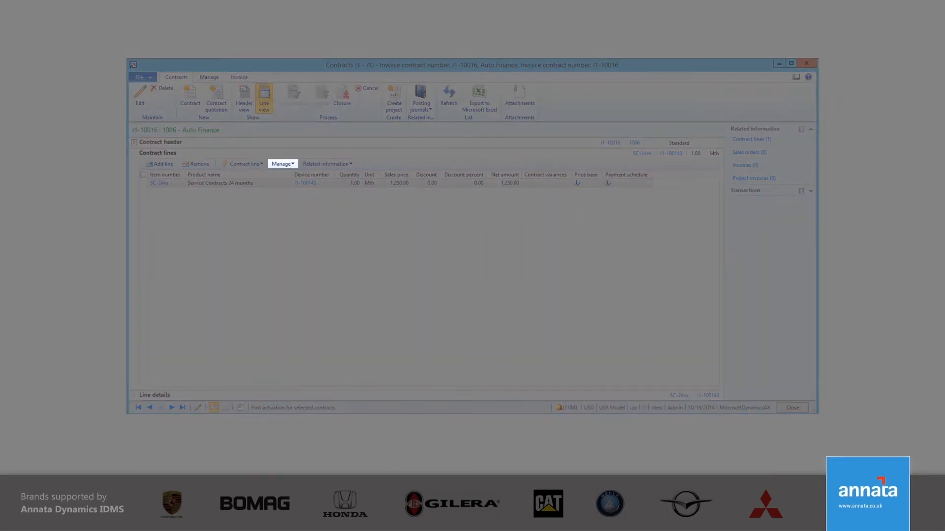
left_click(282, 163)
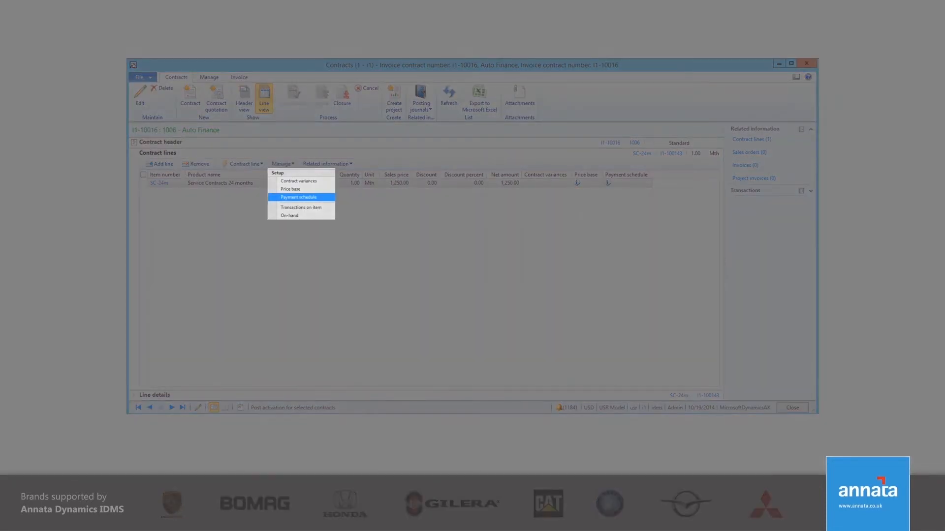
- Show the payment schedule for I1-10016 with 30,000.00 balance, 6,000.00 residual, monthly collections
left_click(297, 197)
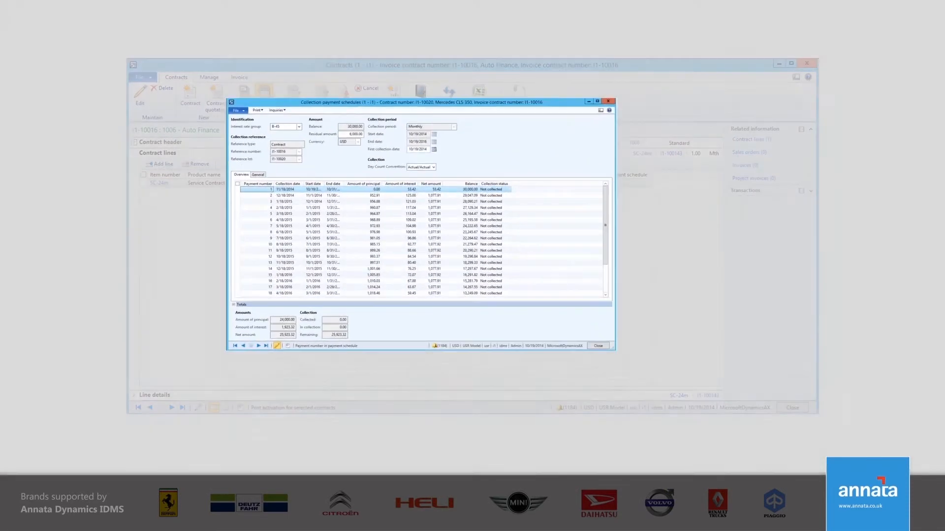
left_click(601, 109)
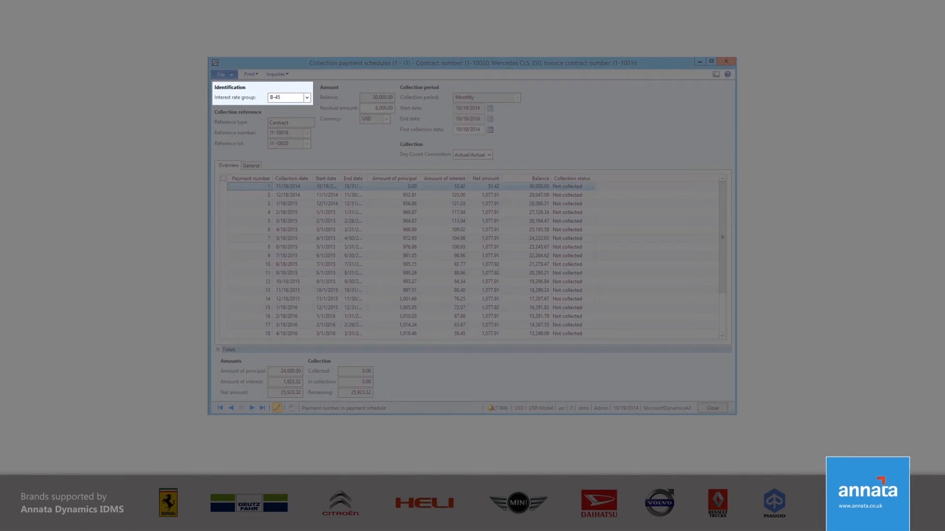
left_click(374, 108)
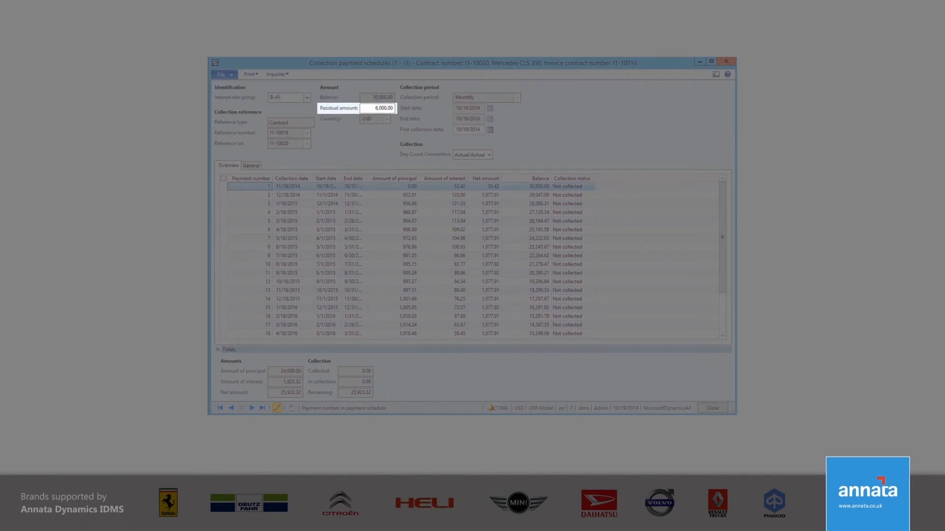